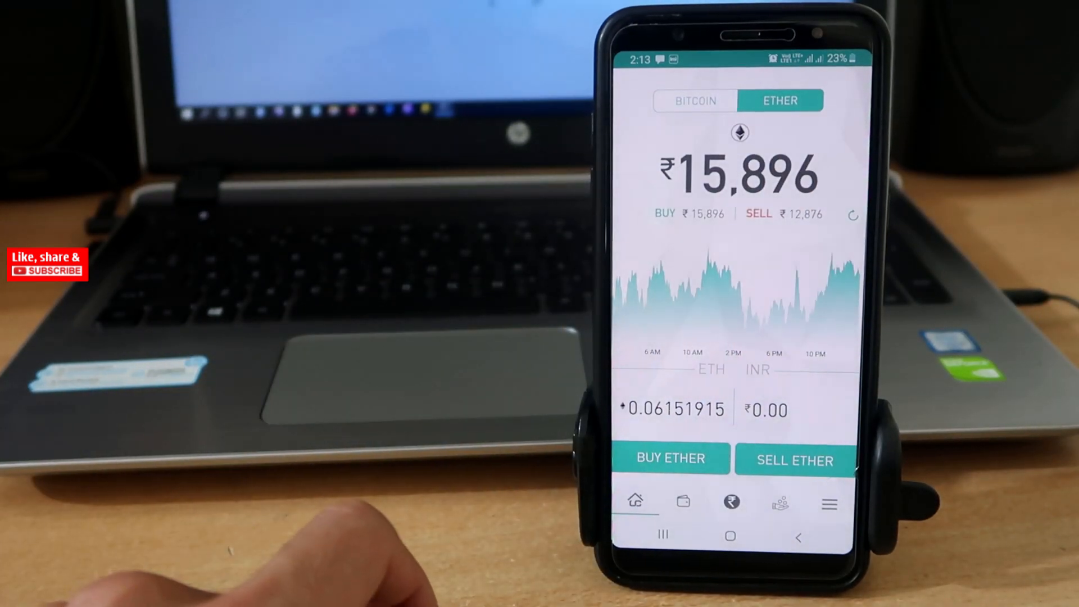
# Step: Start selling the full 0.06151915 ETH balance, reaching the ₹785.58 sale confirmation
pyautogui.click(793, 460)
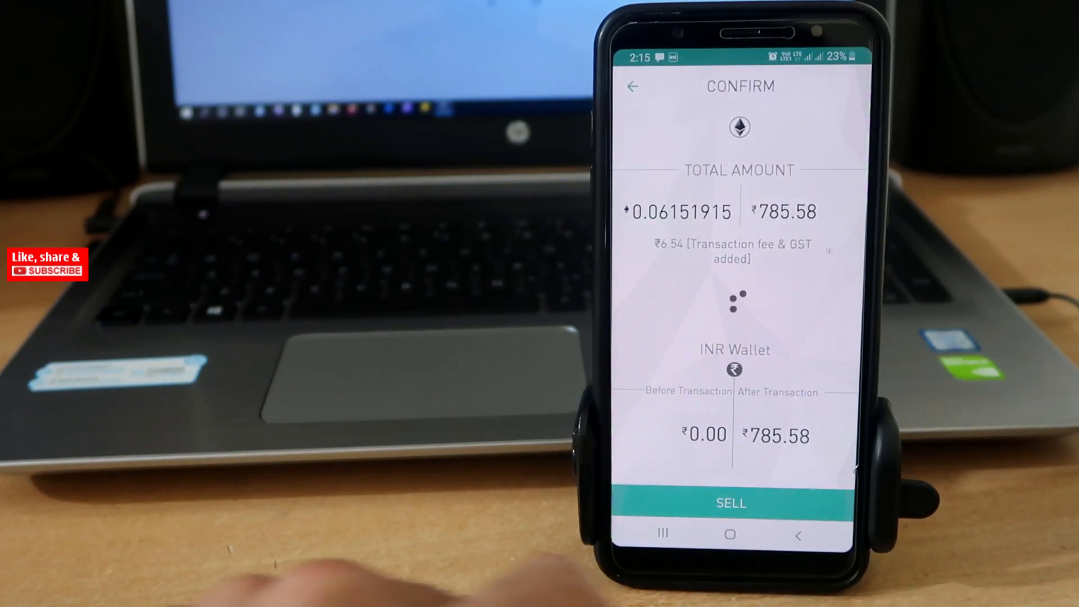
# Step: Confirm the Ether sale and acknowledge success, leaving 0 ETH and ₹787.61
pyautogui.click(731, 503)
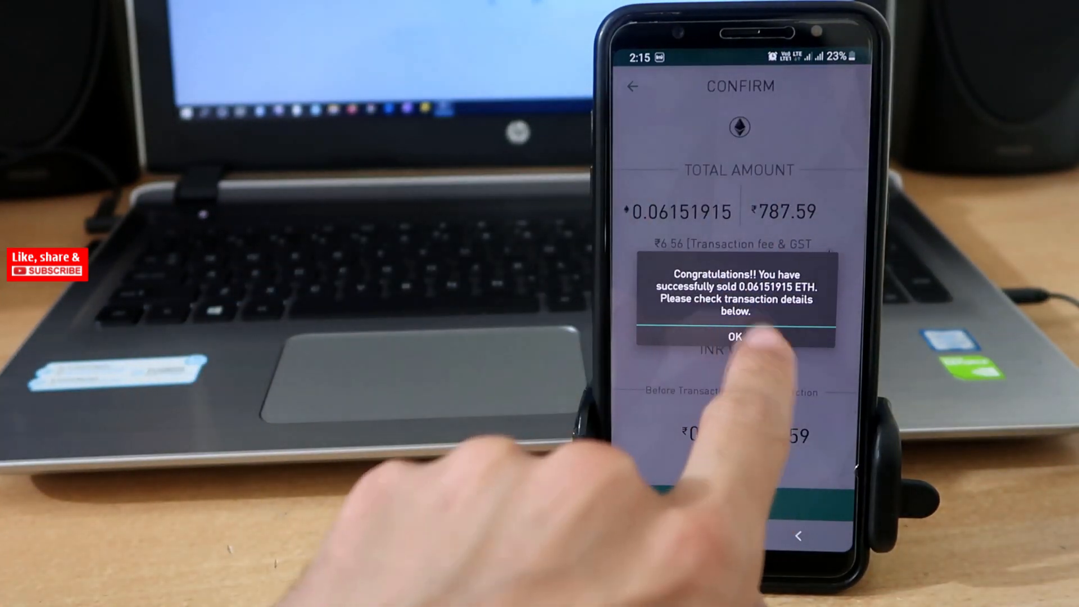
pyautogui.click(735, 337)
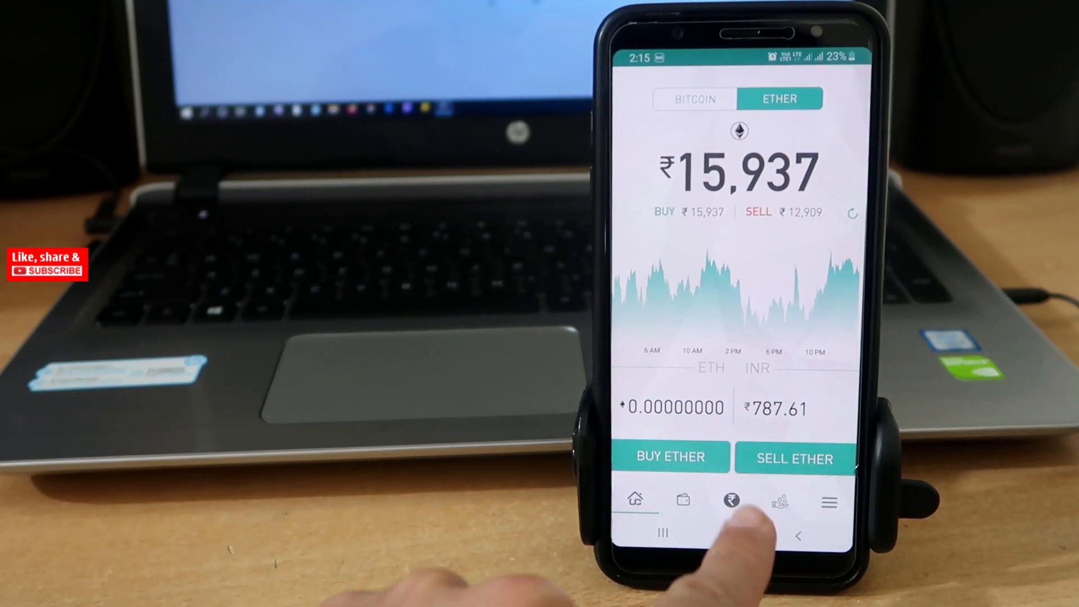
# Step: Request a bank withdrawal of the ₹787.61 rupee balance to the linked account
pyautogui.click(731, 501)
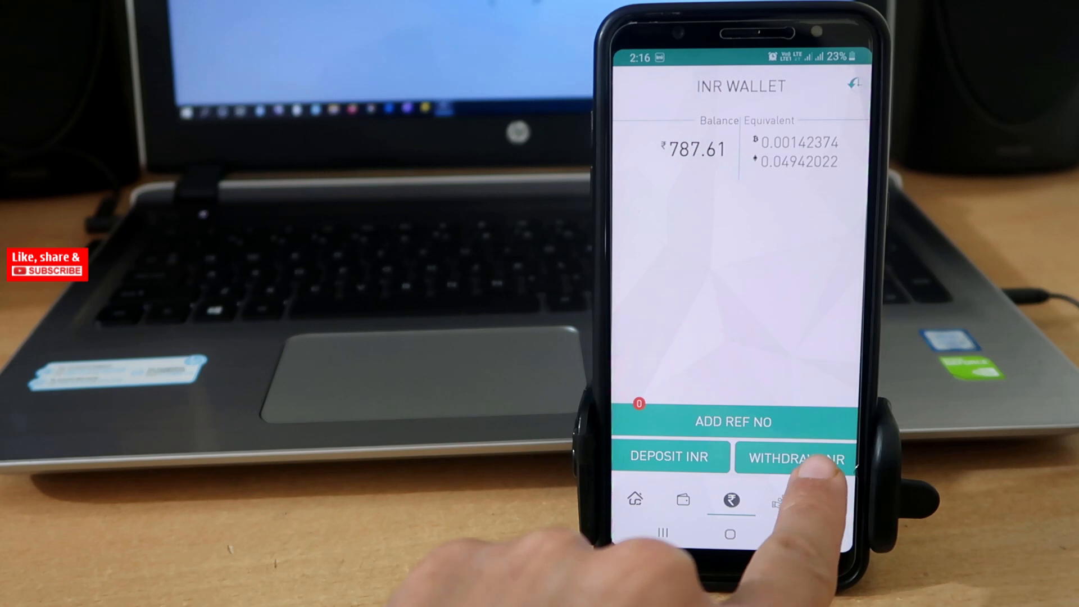
pyautogui.click(794, 457)
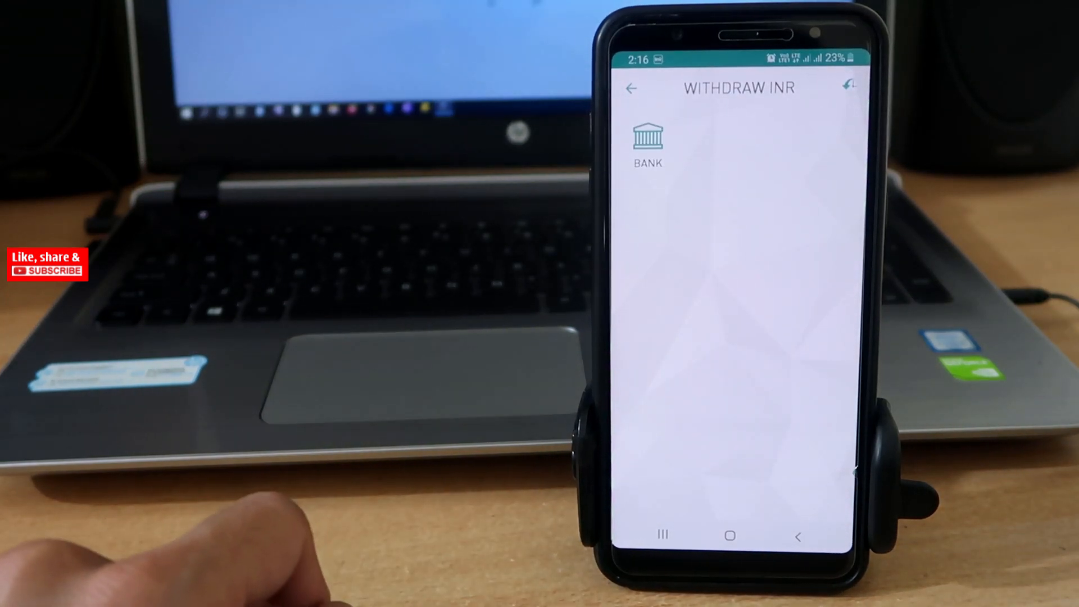
pyautogui.click(648, 137)
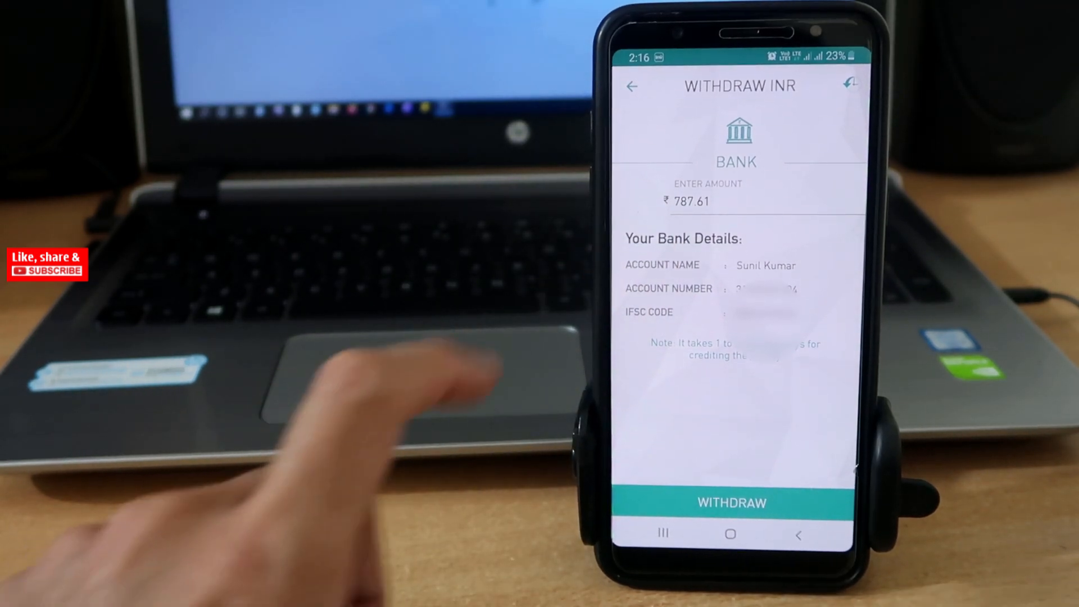
pyautogui.click(691, 201)
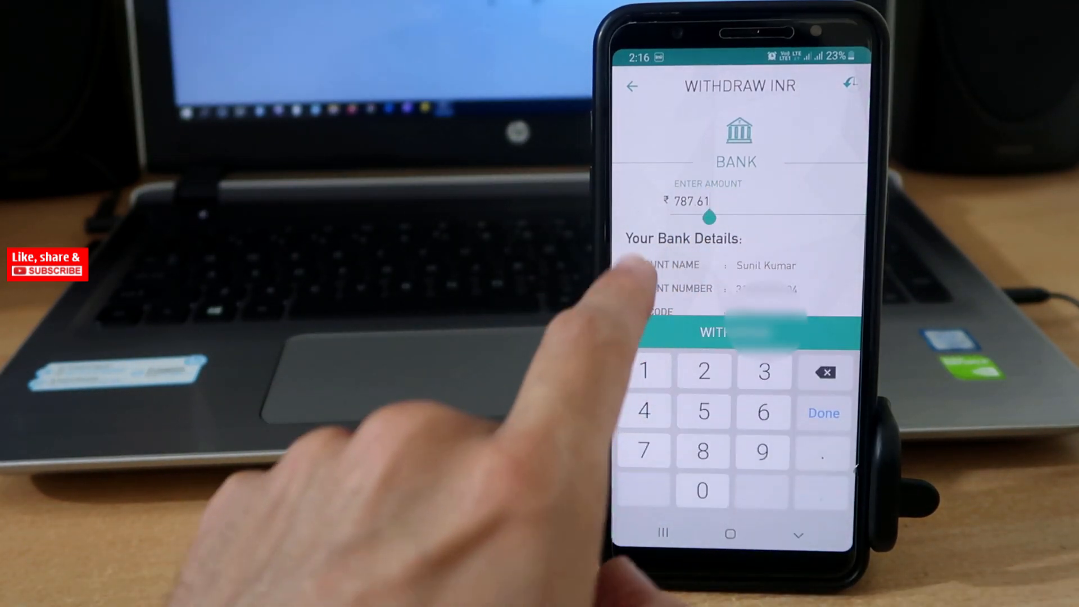
pyautogui.click(823, 412)
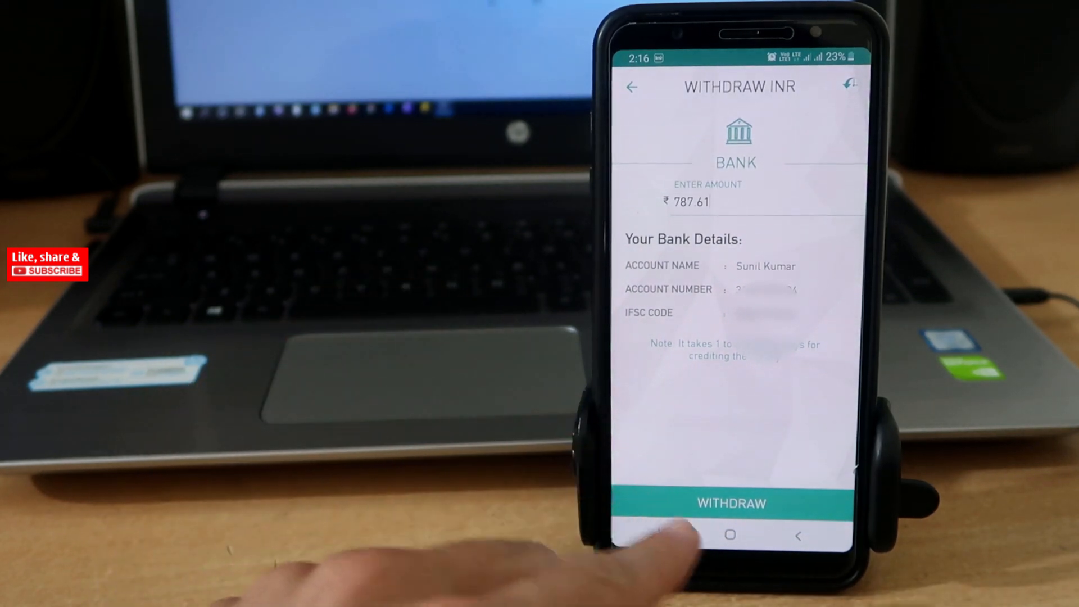
pyautogui.click(730, 502)
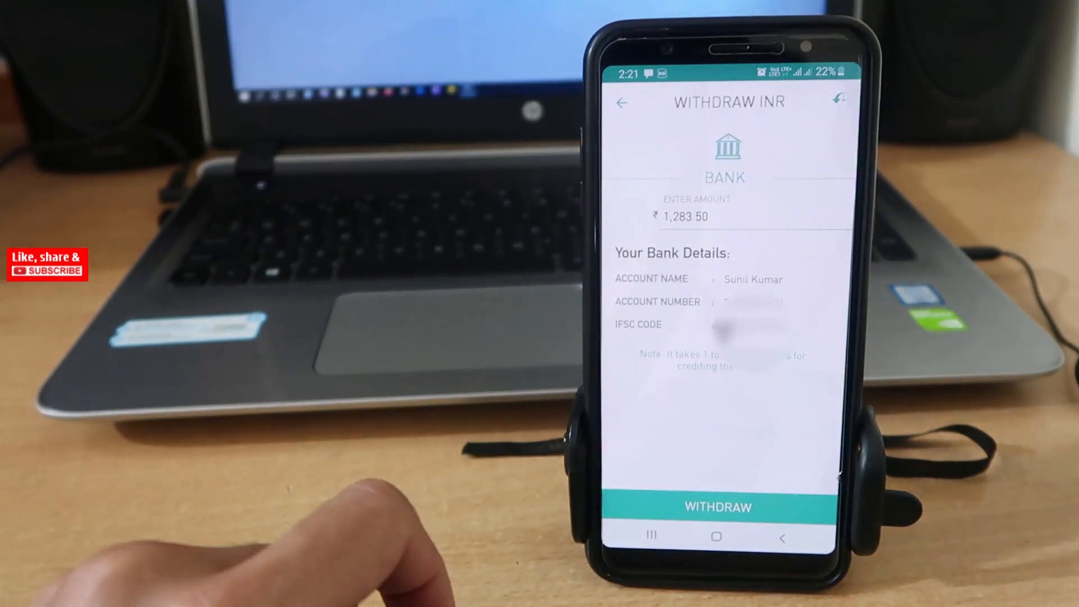
# Step: Submit the ₹1,283.50 bank withdrawal, reaching the SMS OTP screen
pyautogui.click(716, 506)
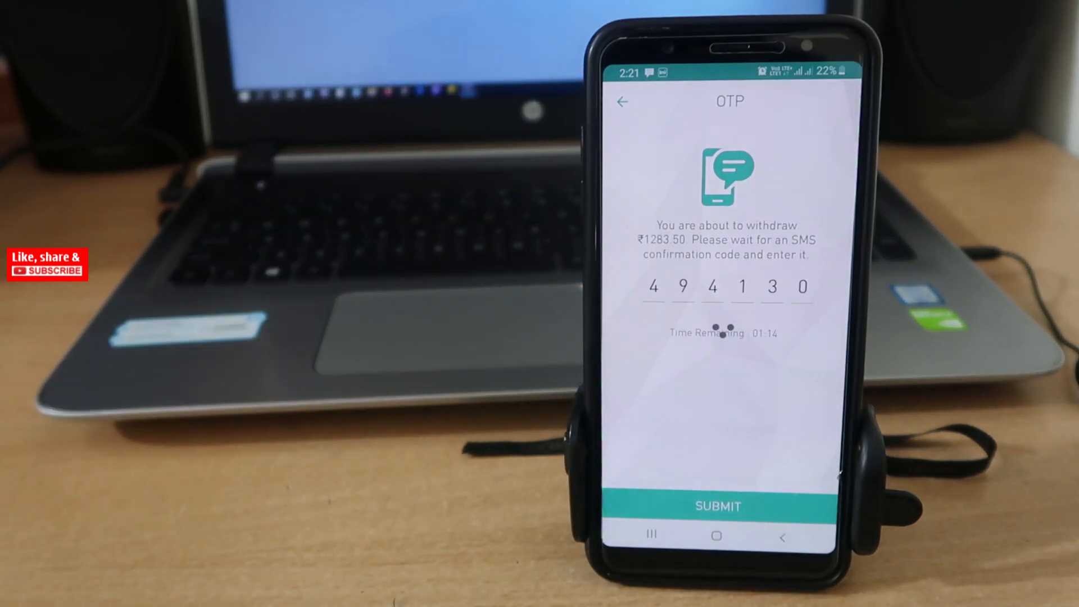
# Step: Confirm the ₹1,283.50 withdrawal with the SMS code and acknowledge the recorded request
pyautogui.click(717, 506)
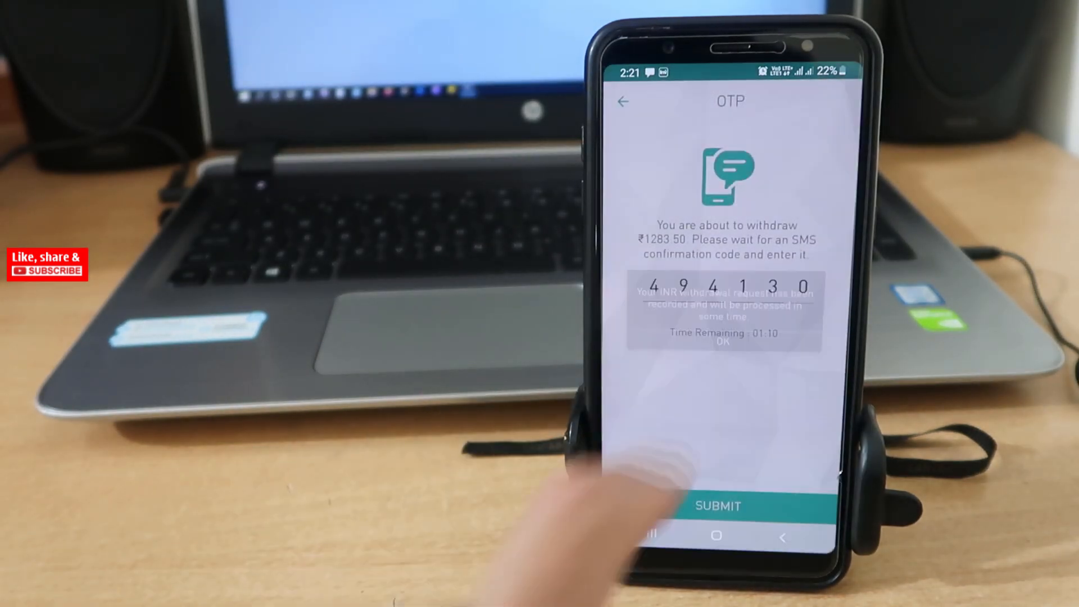
pyautogui.click(717, 505)
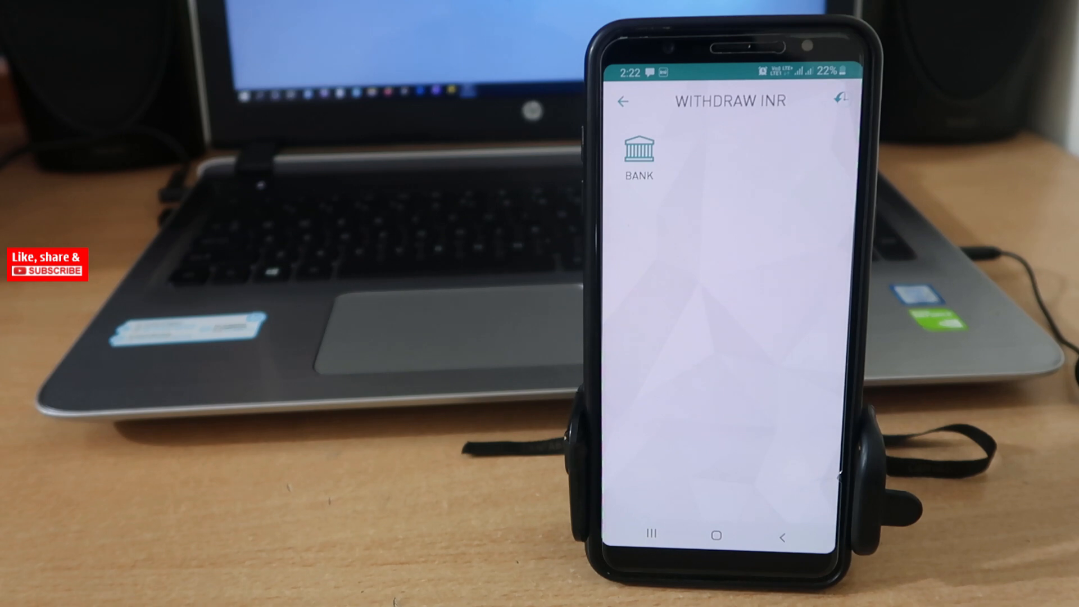